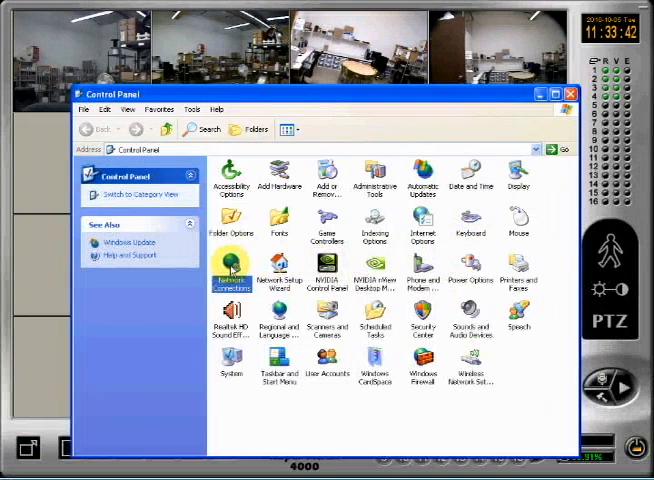
Step: Review the Network preferences, select the second video port entry, and apply with OK
double_click(232, 272)
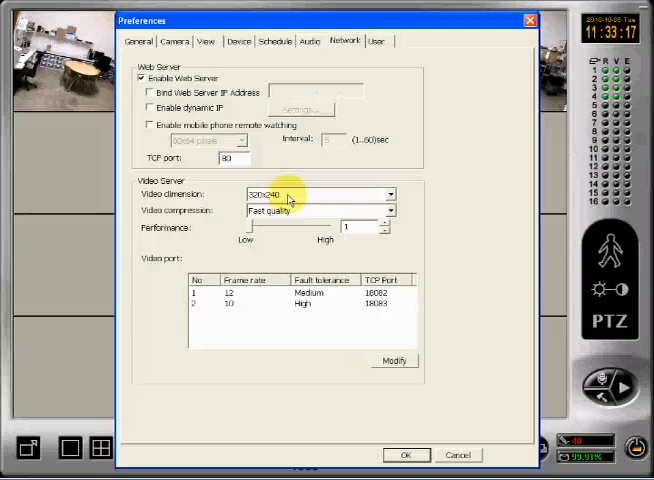
left_click(300, 304)
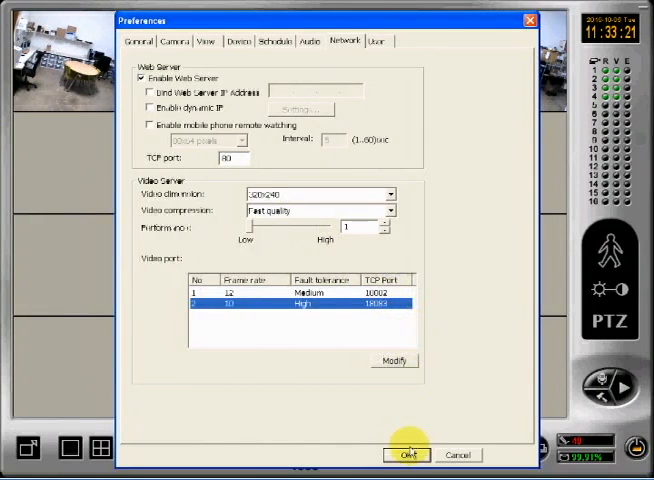
left_click(408, 454)
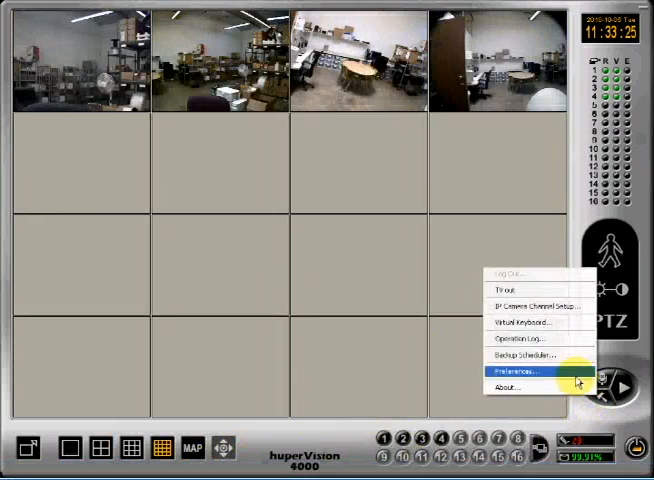
Step: Reopen Preferences, adjust the web server TCP port on the Network tab, and apply it
left_click(520, 370)
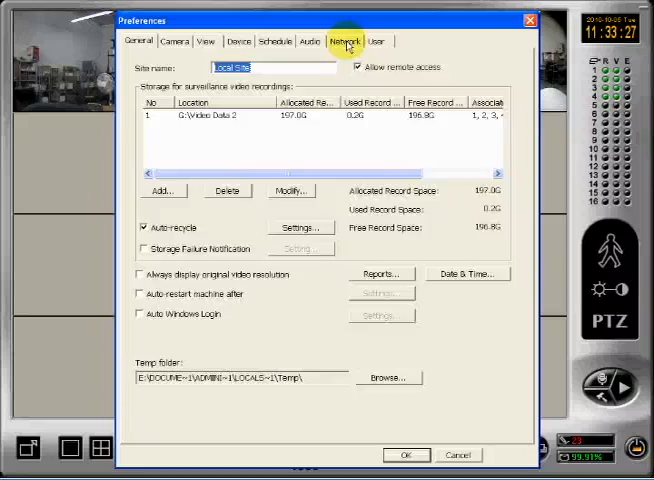
left_click(346, 40)
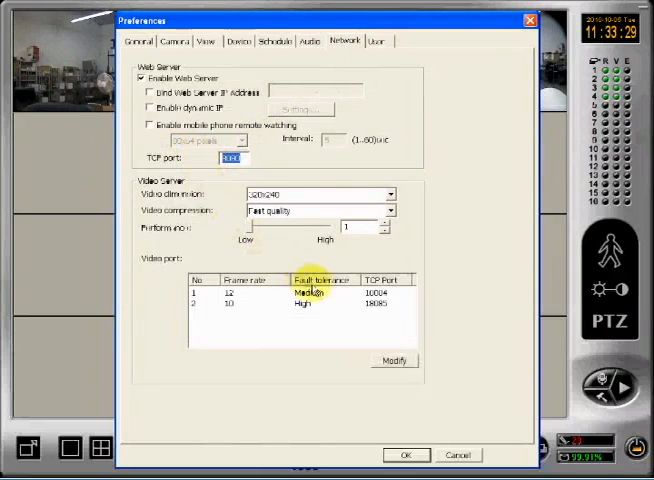
left_click(300, 304)
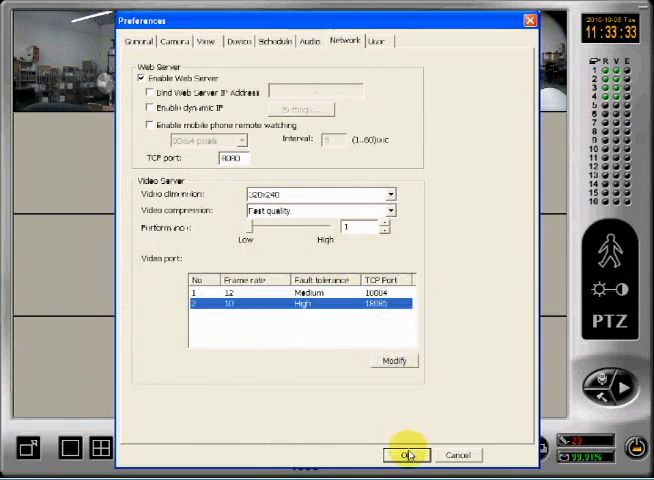
left_click(408, 454)
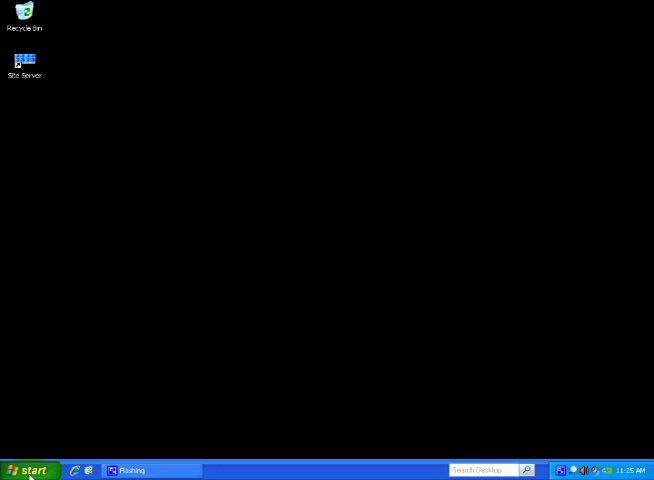
Step: Bring up the Start menu's All Programs list to reach the hyperVision group
left_click(30, 468)
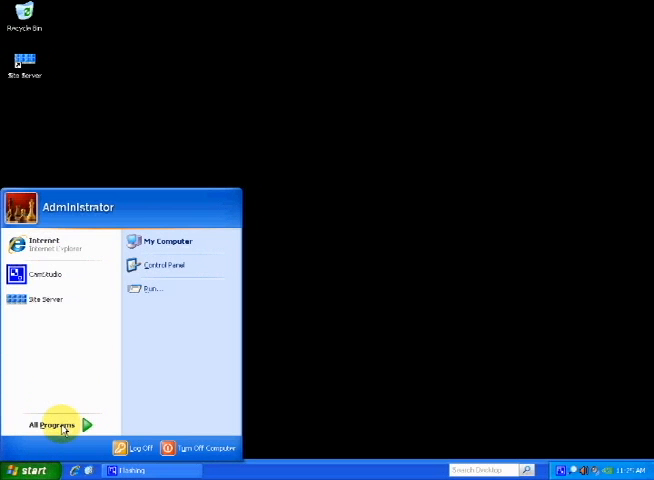
left_click(50, 422)
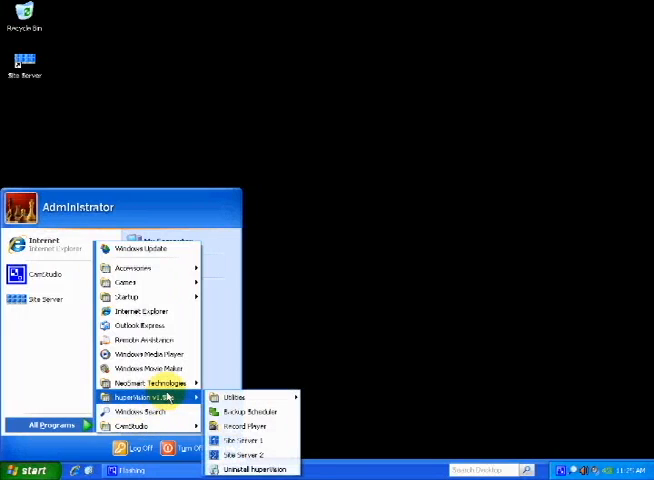
mouse_move(240, 398)
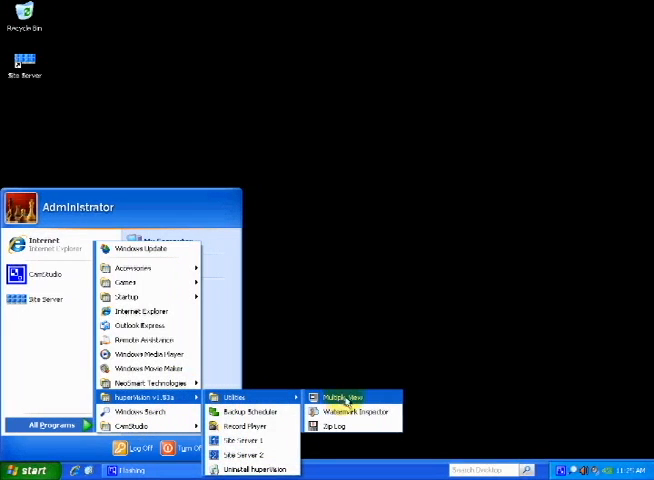
Step: Launch MultipleView and assign monitors for the Live1 and Live2 instances at 1024 × 768
left_click(348, 392)
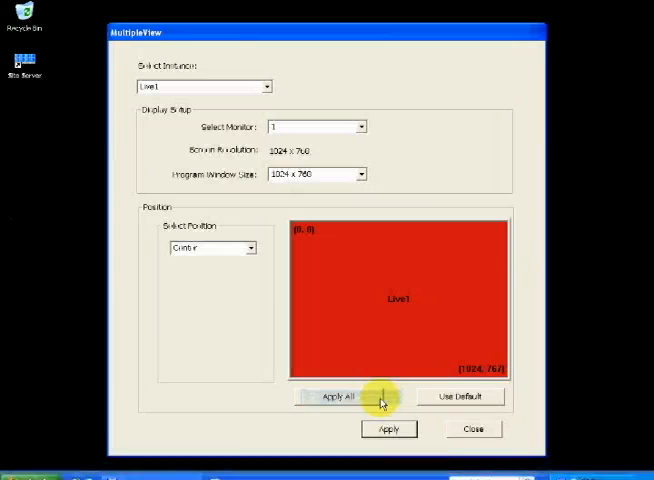
mouse_move(262, 144)
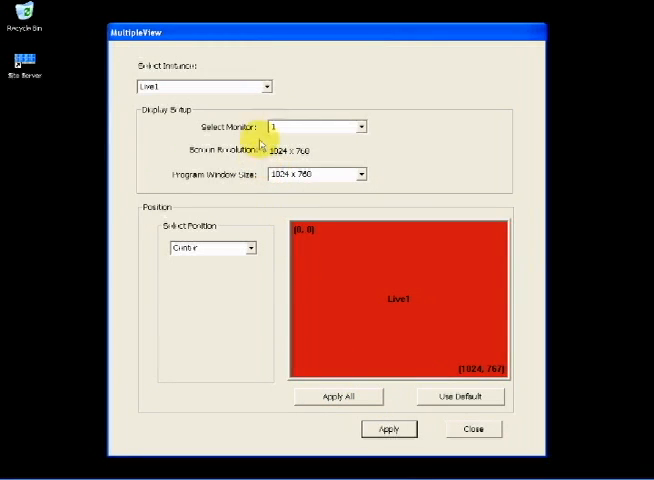
left_click(264, 84)
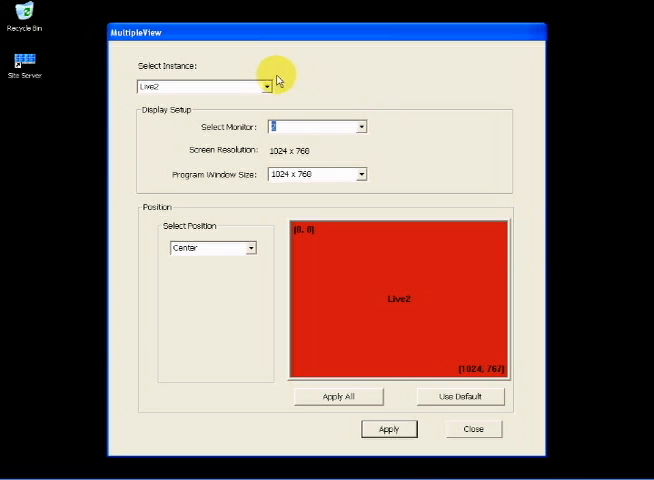
left_click(264, 84)
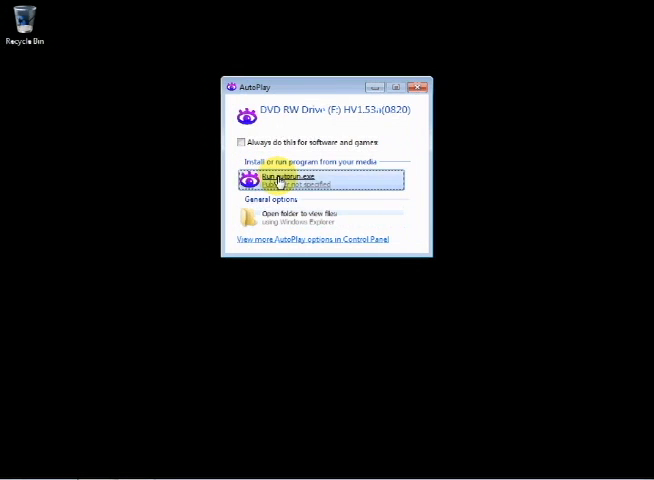
Step: Run the disc's autorun installer and enter the Remote Surveillance & Tools section
left_click(290, 178)
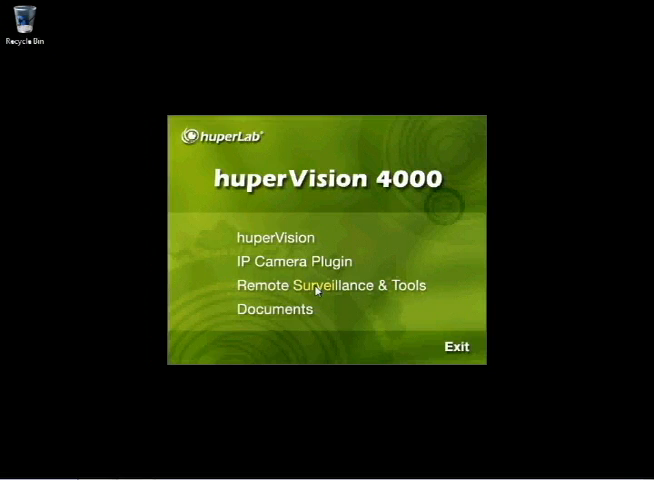
mouse_move(320, 290)
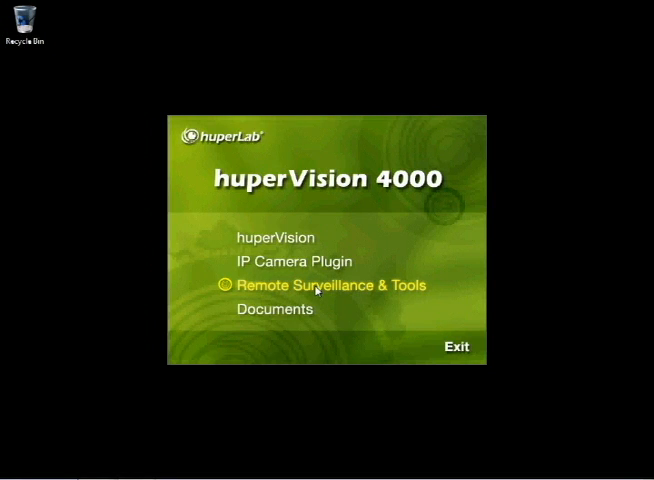
left_click(332, 284)
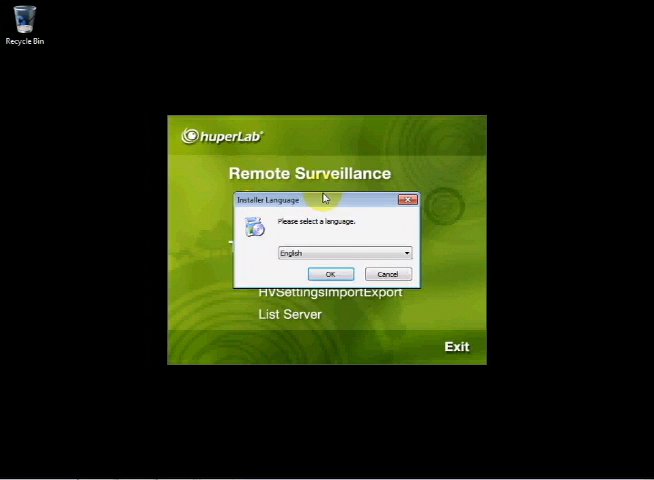
Step: Install hyperRemote in English to the default folder, accepting the licence, and finish setup
left_click(332, 272)
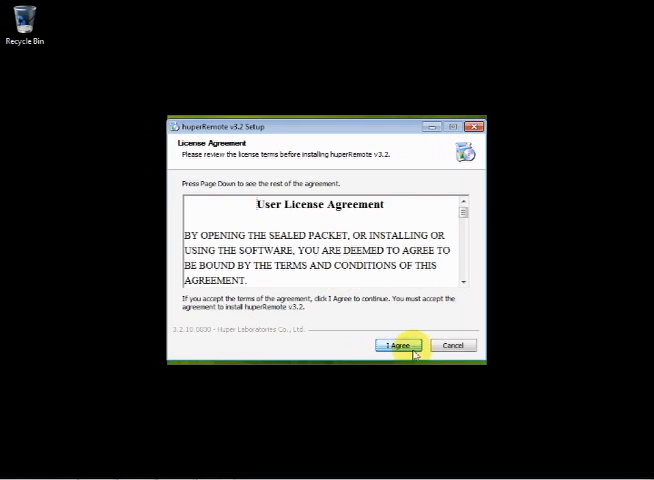
left_click(396, 344)
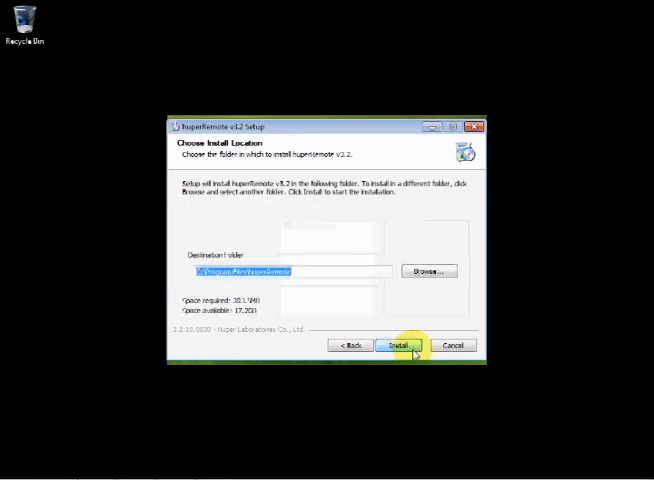
left_click(404, 344)
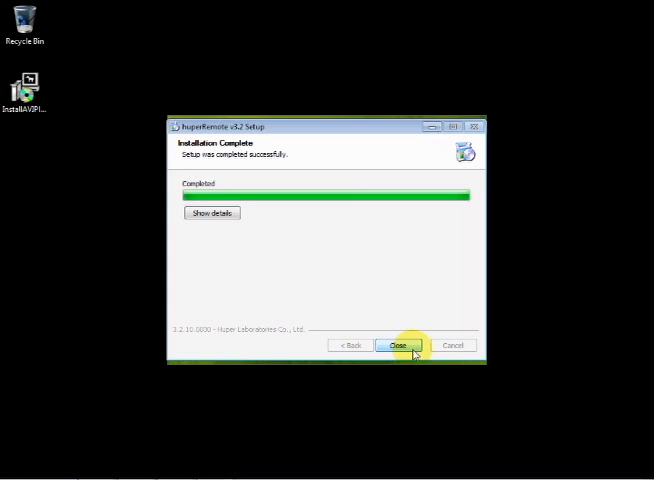
left_click(402, 344)
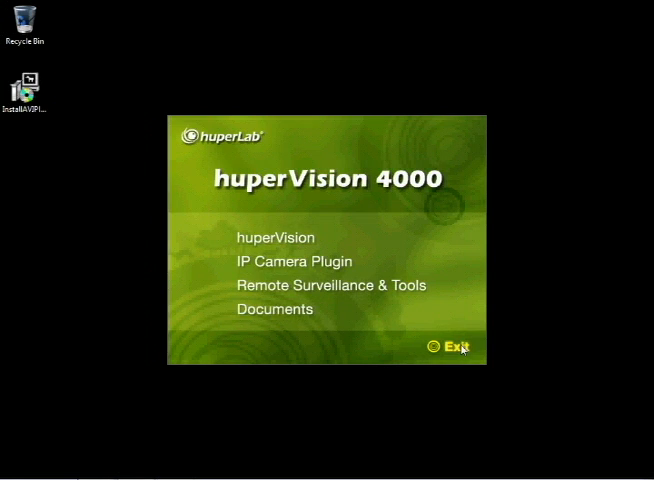
Step: Exit the CD installer and locate the hyperRemote folder in Start > All Programs
left_click(452, 348)
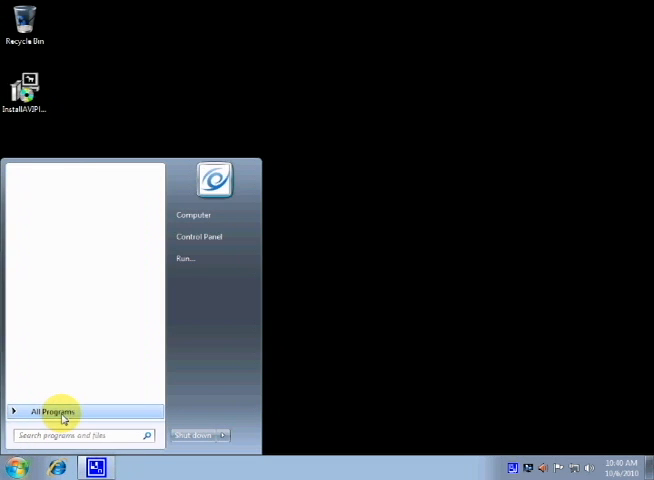
left_click(52, 412)
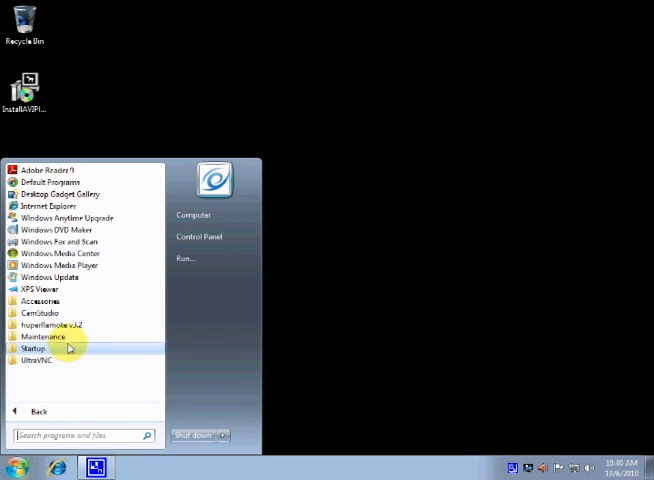
left_click(52, 324)
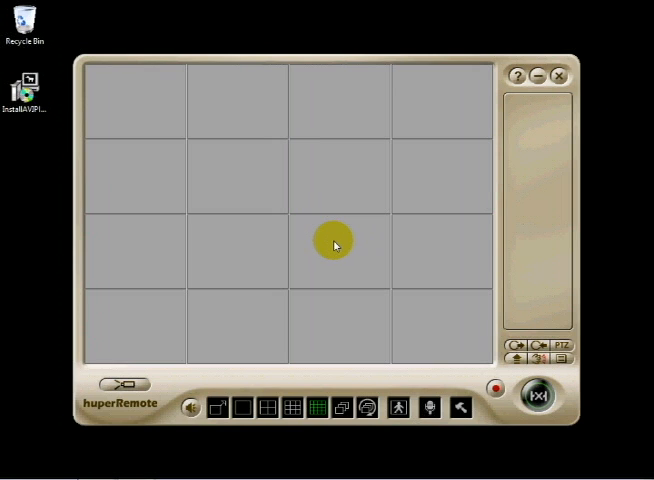
mouse_move(466, 296)
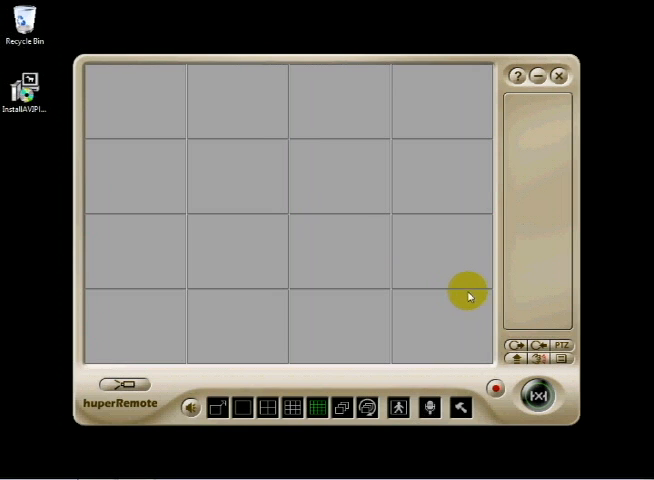
Step: Add a new site group named '32 Ch Test' to the hyperRemote site list
left_click(558, 360)
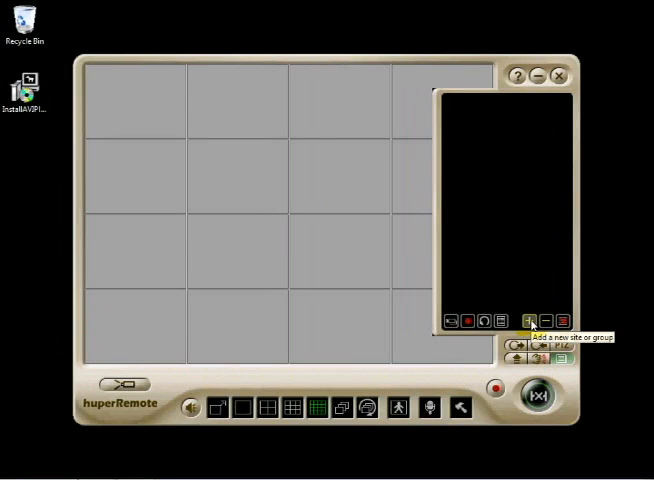
left_click(530, 320)
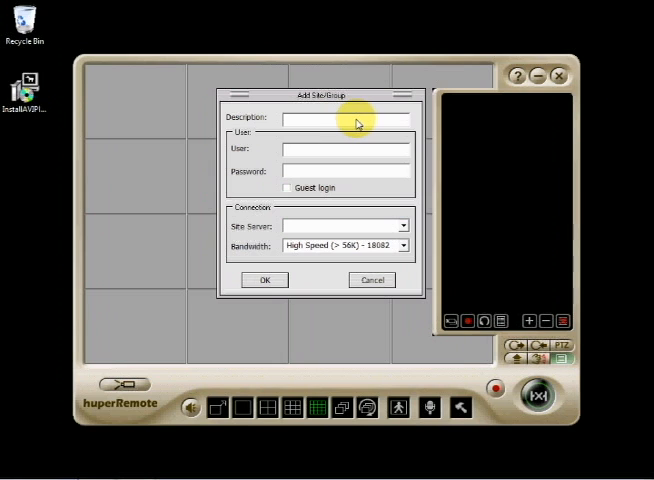
type("32")
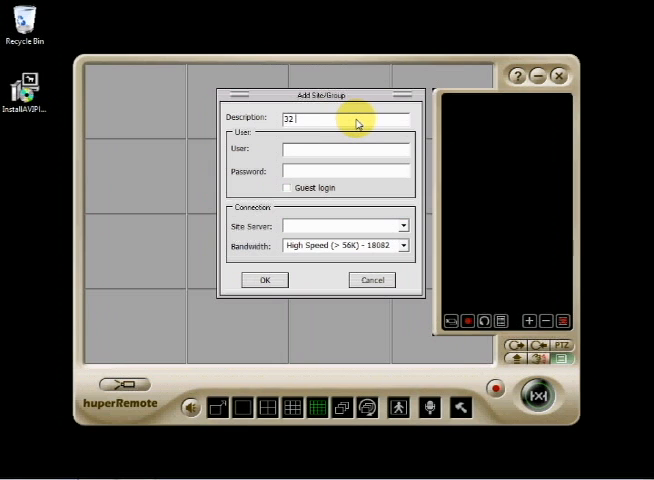
type("Ch Test")
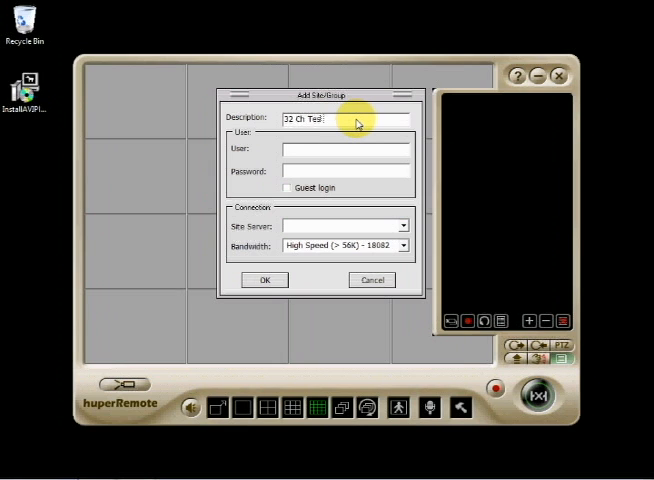
left_click(264, 280)
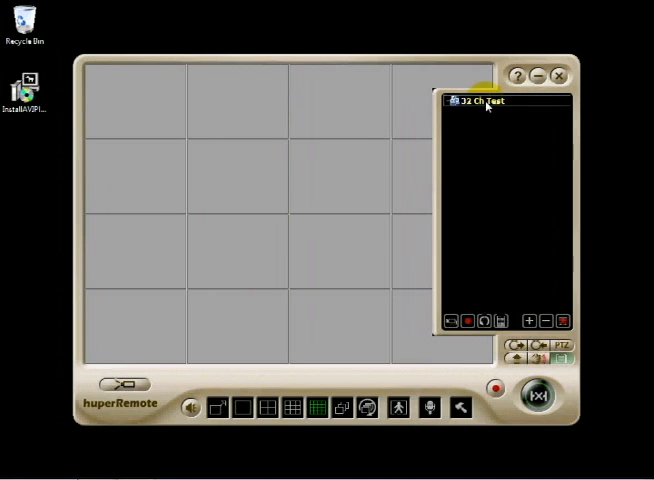
Step: Add guest-login site 'Ch 1-16' with server address 192.168.x.x:1092 to the group
left_click(530, 320)
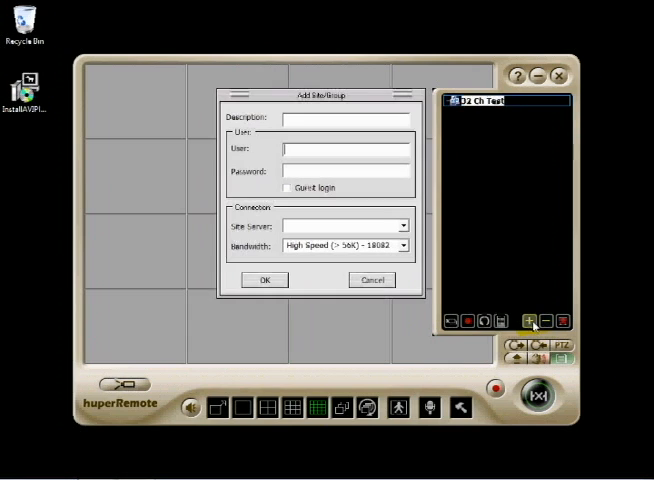
left_click(288, 188)
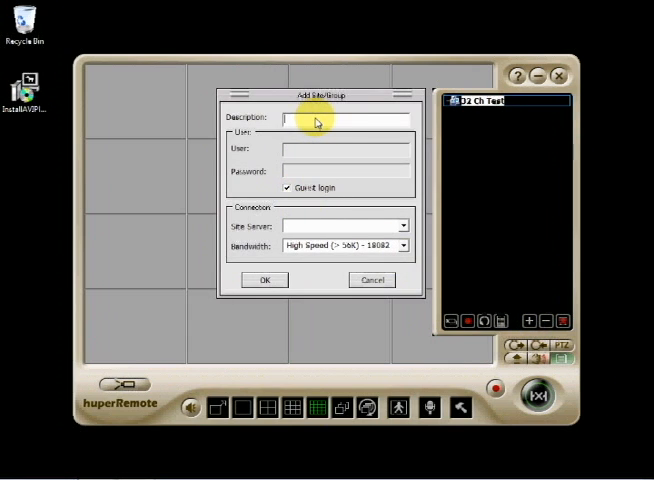
type("Ch")
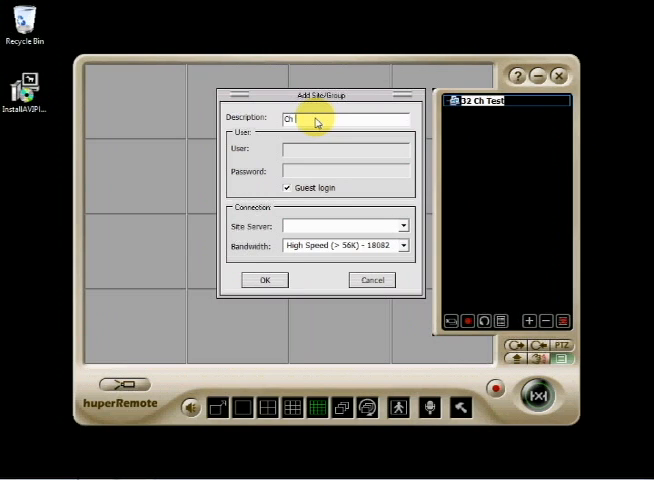
type("1-16")
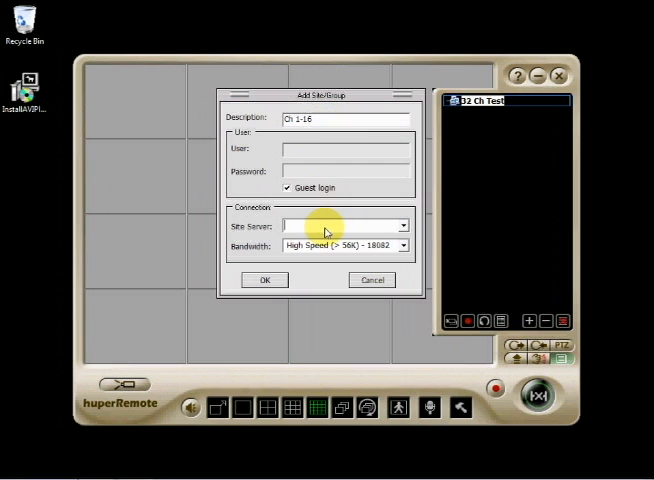
type("192.168.1.92")
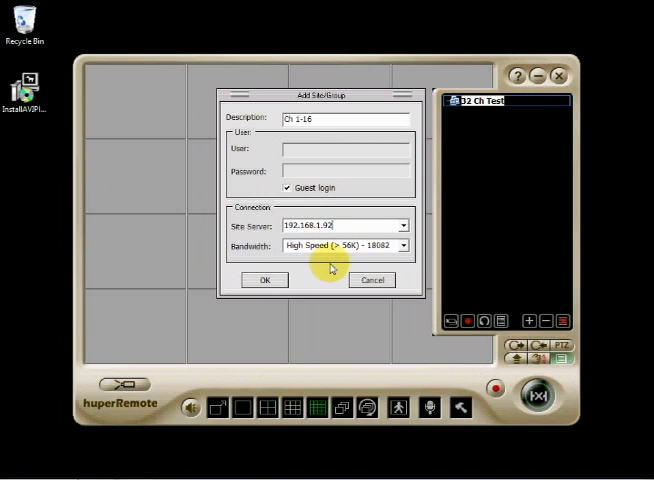
type(":1092")
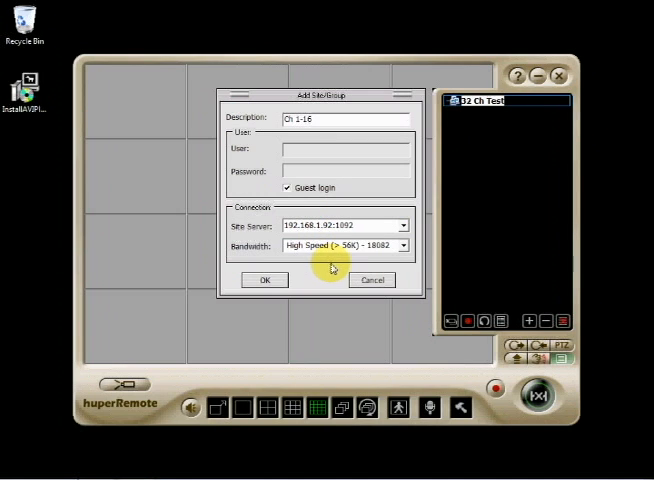
left_click(264, 280)
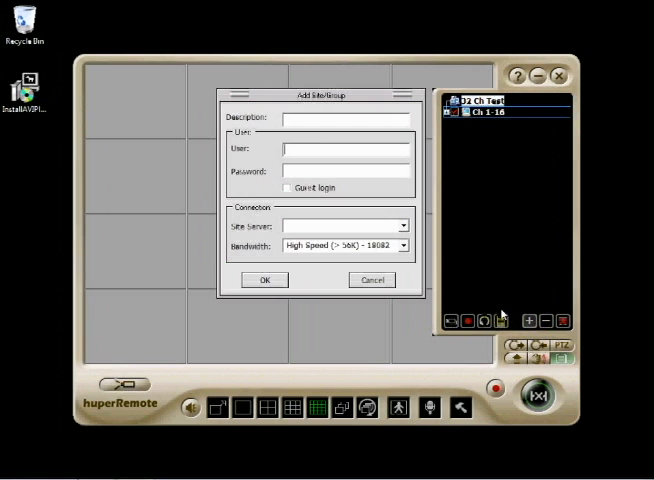
Step: Add a second guest-login site 'Ch 17-32' with its 192.16x server address
type("d")
left_click(346, 118)
type("Ch 17-32")
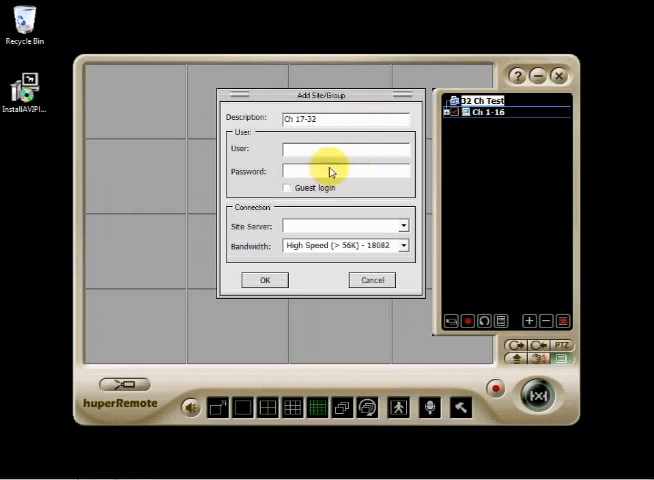
left_click(288, 188)
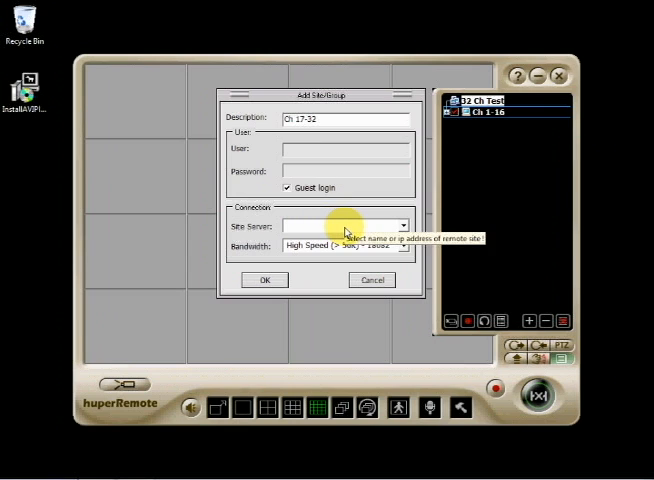
type("192.168.1.93:1003")
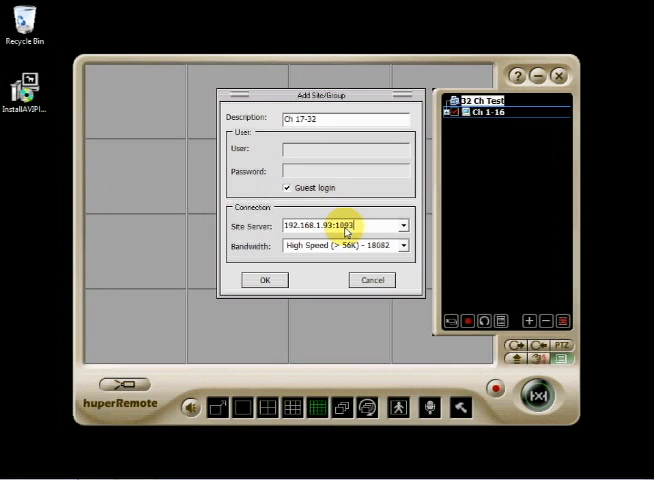
left_click(264, 280)
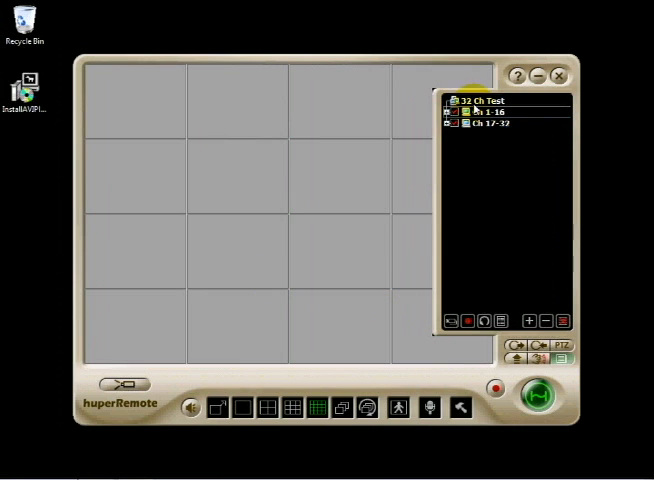
Step: Connect to the 32 Ch Test group's two sites and bring up Preferences
left_click(484, 100)
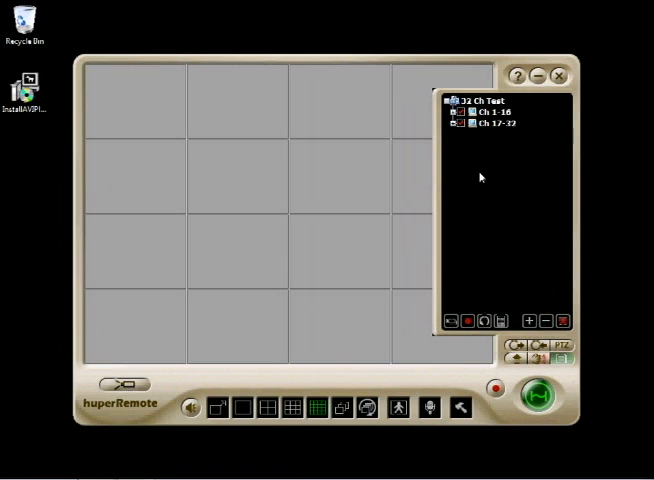
left_click(482, 112)
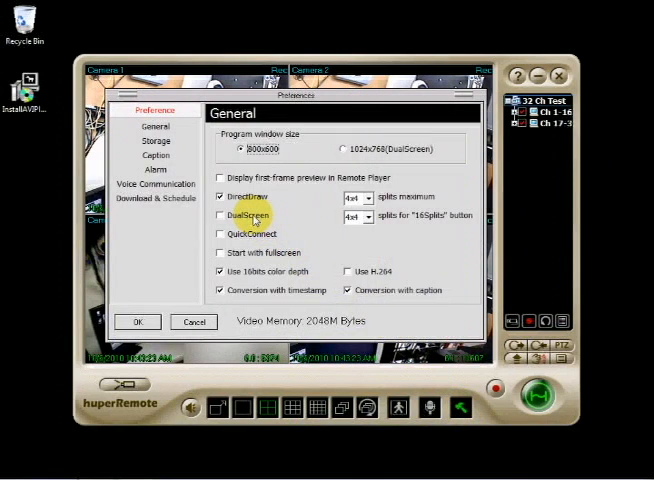
Step: Enable DualScreen at 1024x768, apply the preferences, and show live feeds in a 9-split layout
left_click(222, 216)
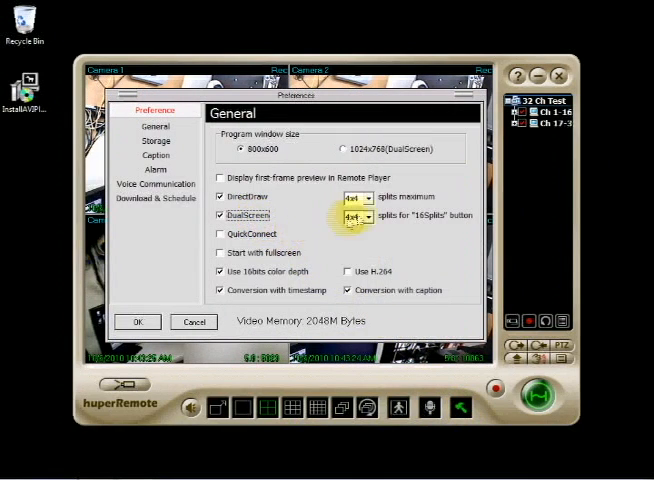
left_click(336, 148)
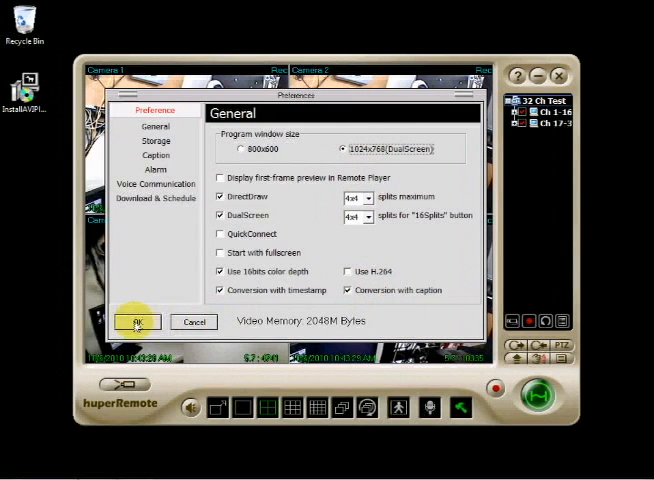
left_click(136, 322)
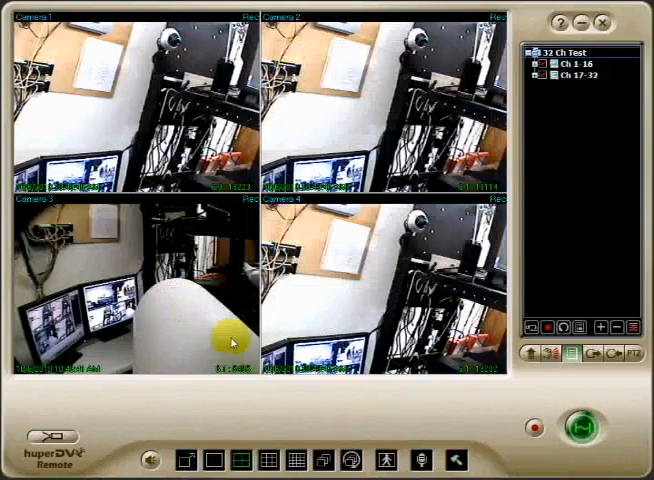
left_click(296, 458)
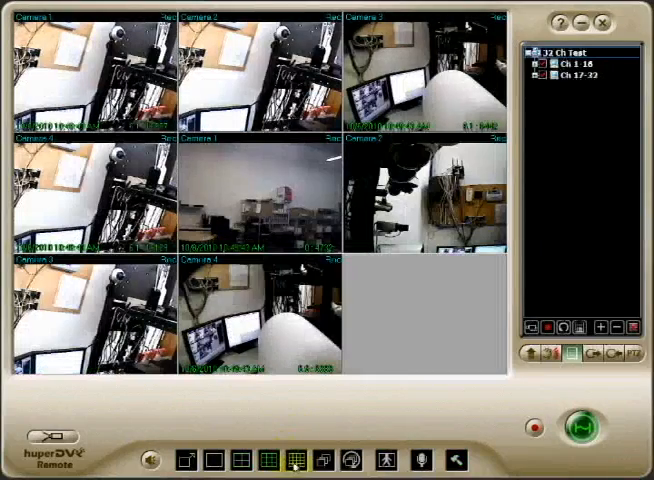